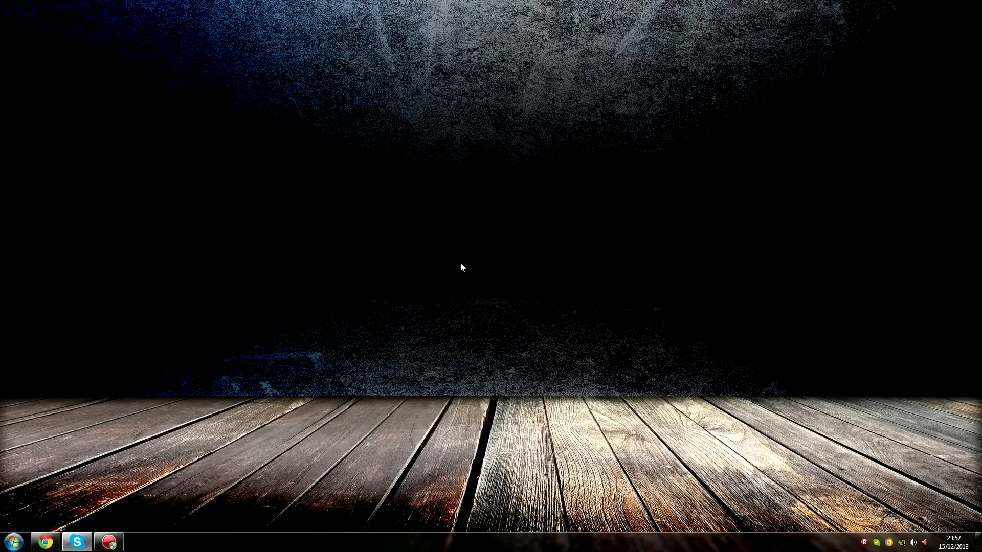
{"action": "mouse_move", "coordinate": [48, 542]}
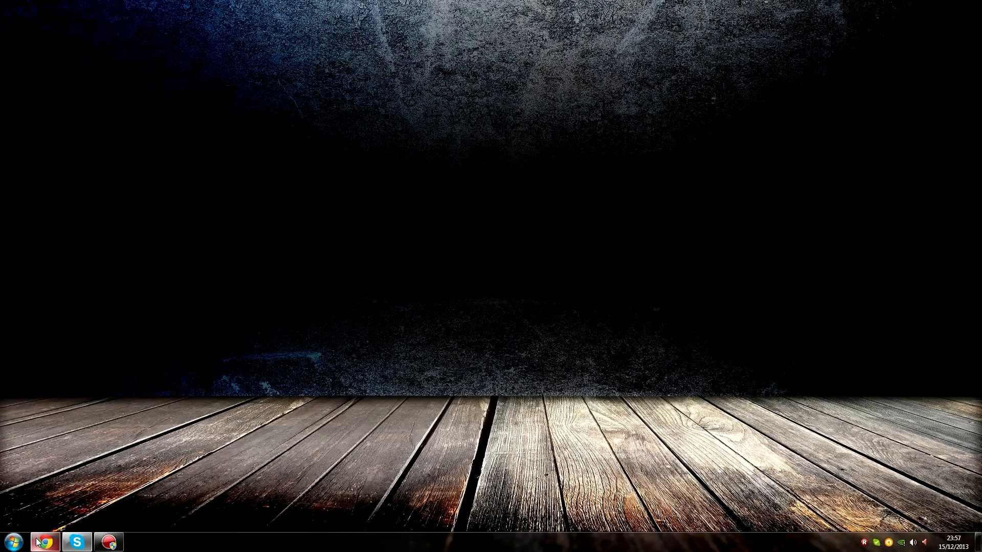
Step: Search Google for minecraft.net and download minecraft_server.1.7.4 to the desktop
{"action": "left_click", "coordinate": [45, 542]}
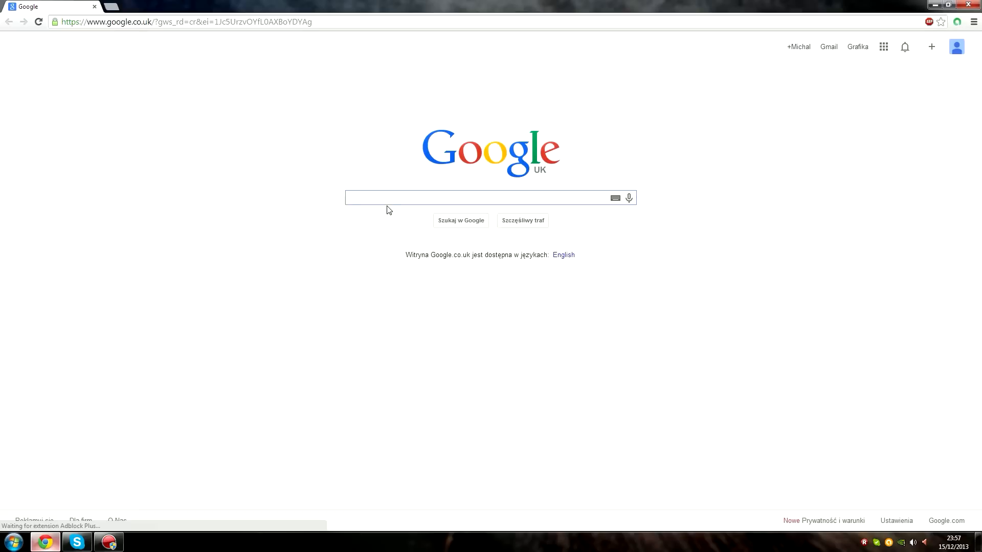
{"action": "type", "text": "minecraft.net"}
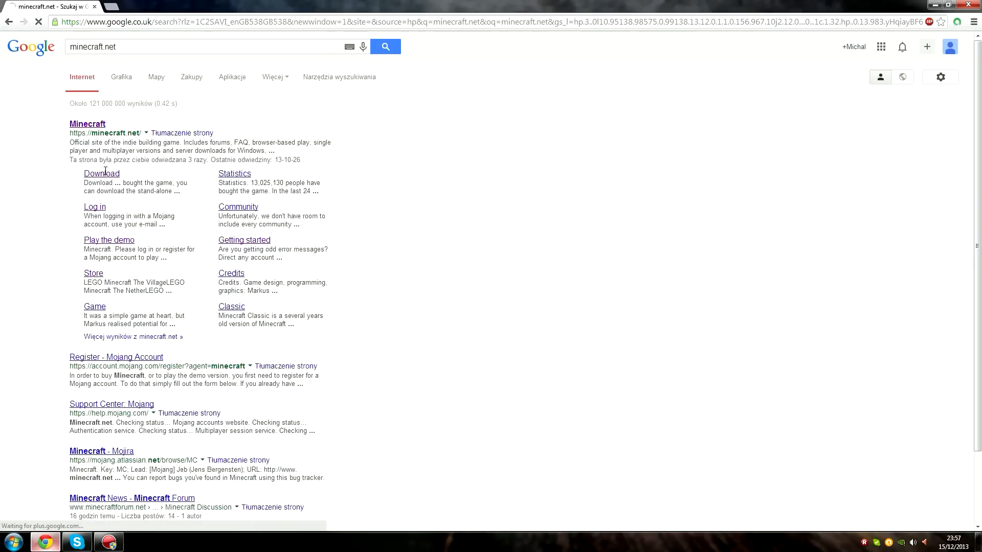
{"action": "left_click", "coordinate": [101, 173]}
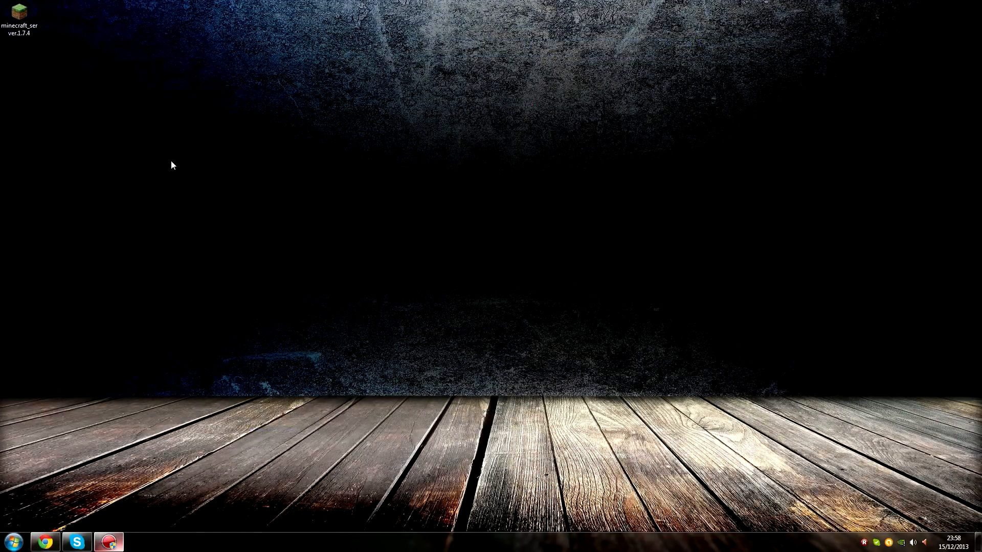
Step: Create a Minecraft Server folder on the desktop and move the server program into it
{"action": "right_click", "coordinate": [172, 165]}
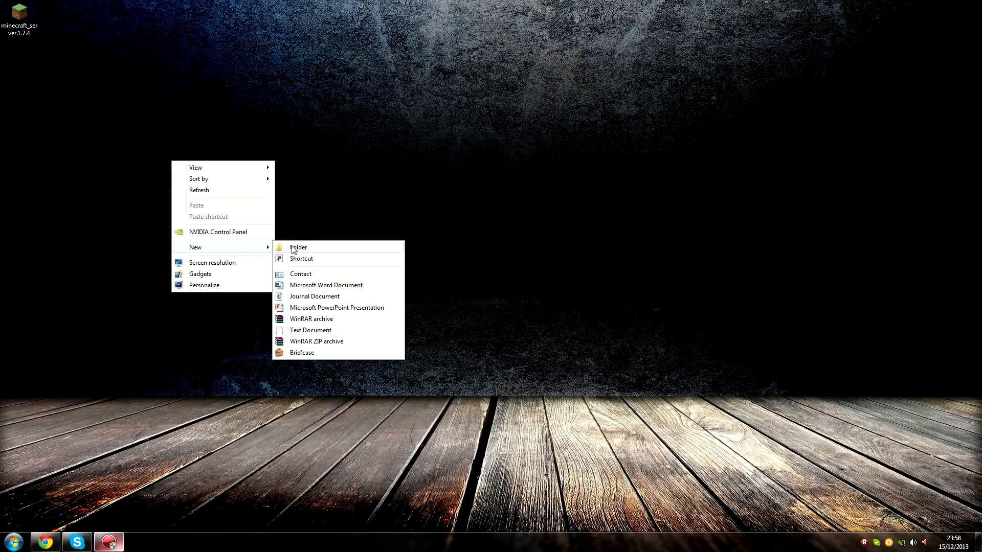
{"action": "left_click", "coordinate": [299, 247]}
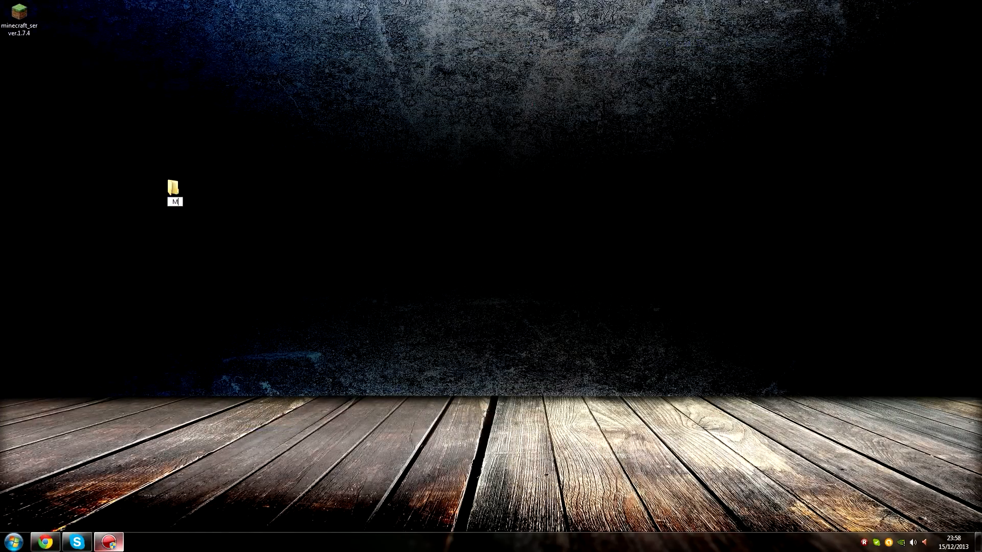
{"action": "type", "text": "inecraft Server"}
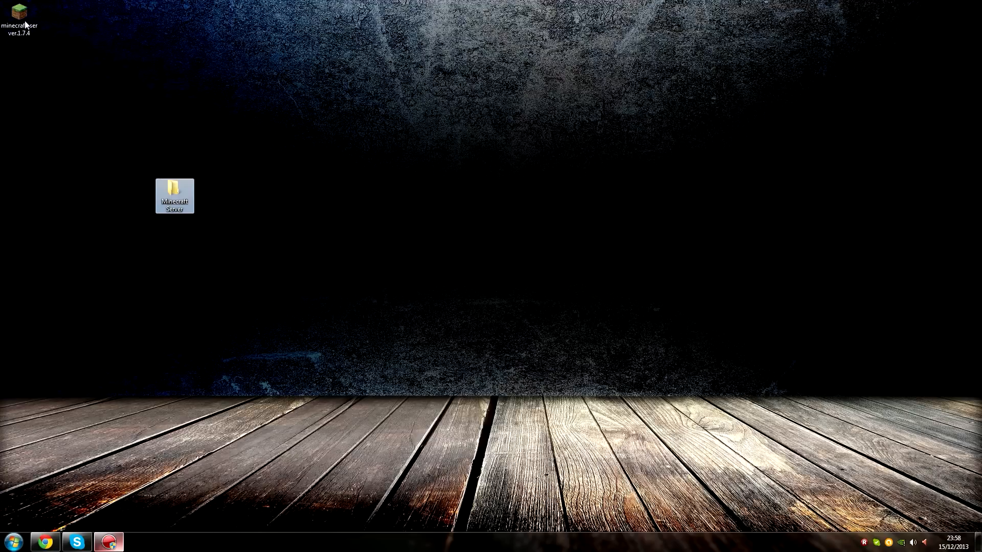
{"action": "left_click_drag", "start_coordinate": [18, 18], "coordinate": [174, 195]}
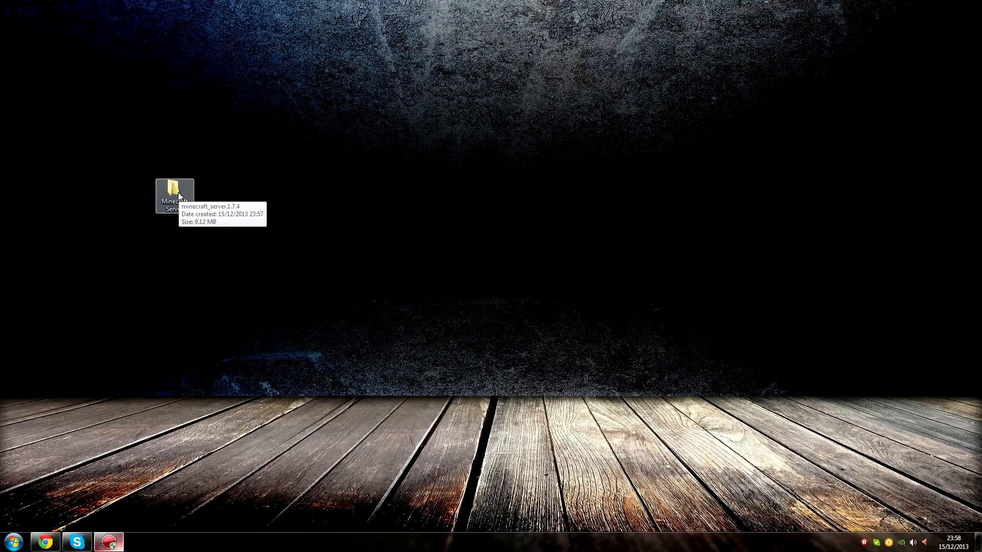
Step: Run the Minecraft server program once from the folder, generating its logs folder
{"action": "double_click", "coordinate": [174, 196]}
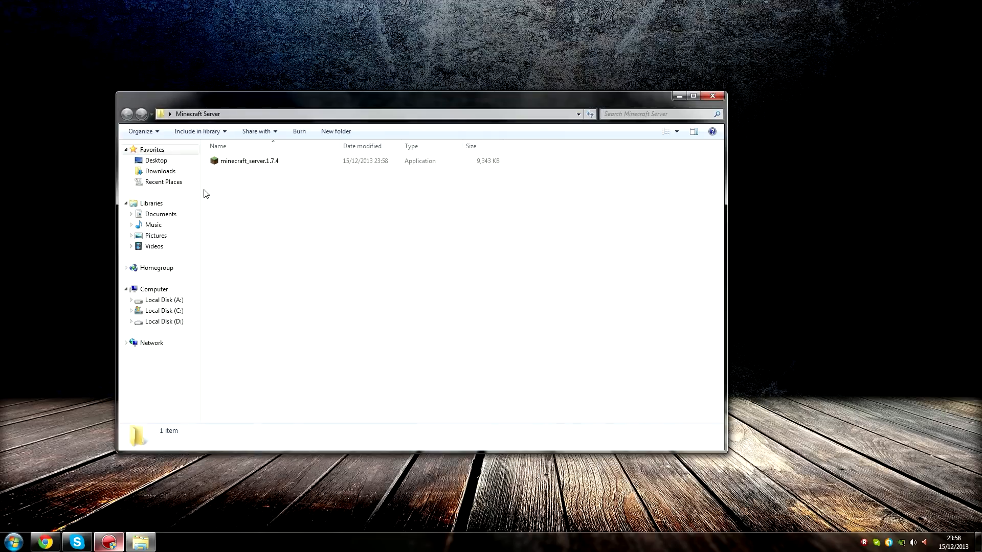
{"action": "double_click", "coordinate": [248, 161]}
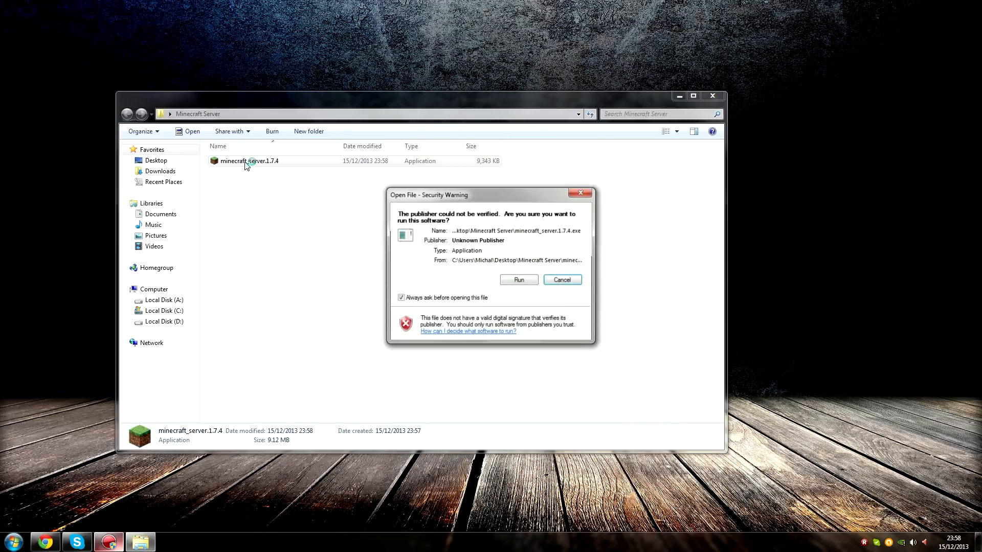
{"action": "left_click", "coordinate": [518, 279]}
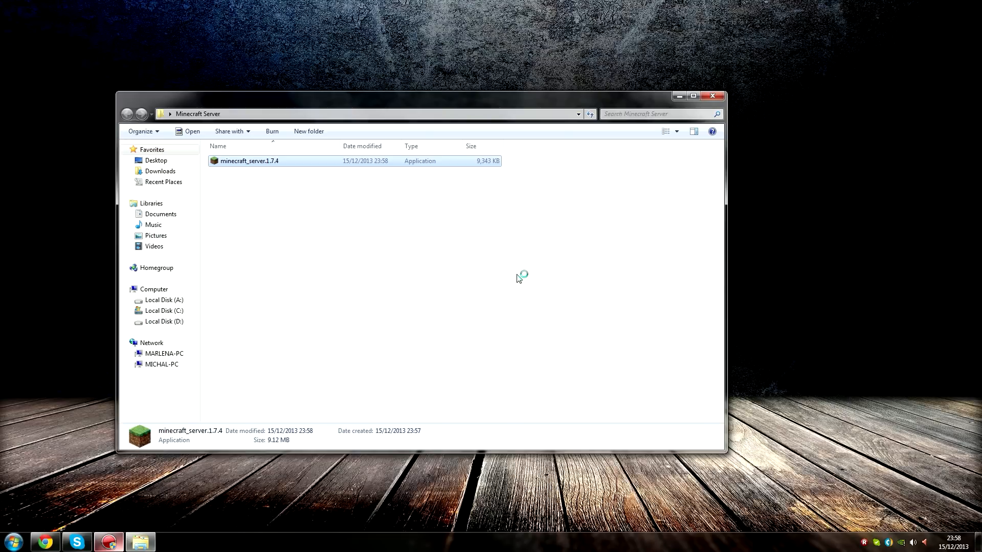
{"action": "mouse_move", "coordinate": [597, 347]}
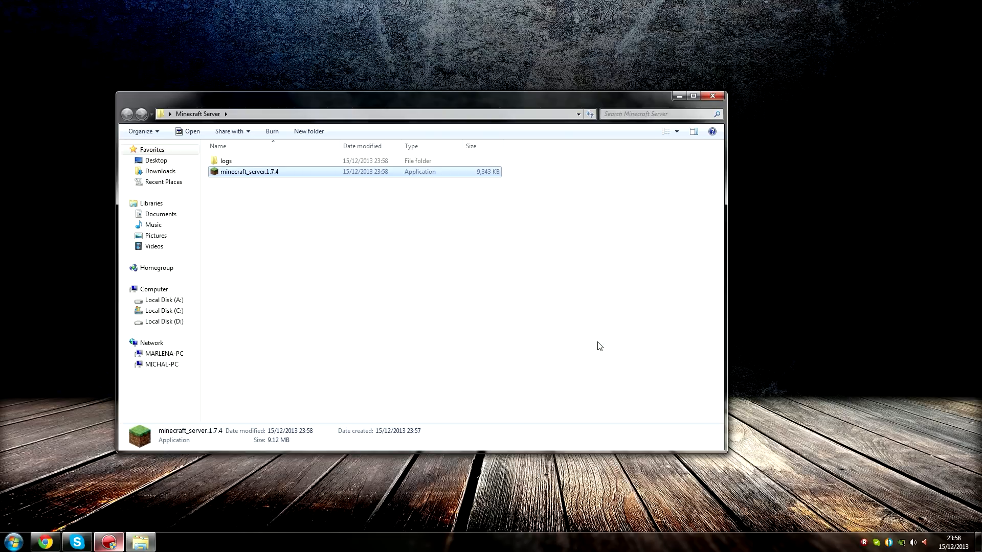
{"action": "double_click", "coordinate": [248, 172]}
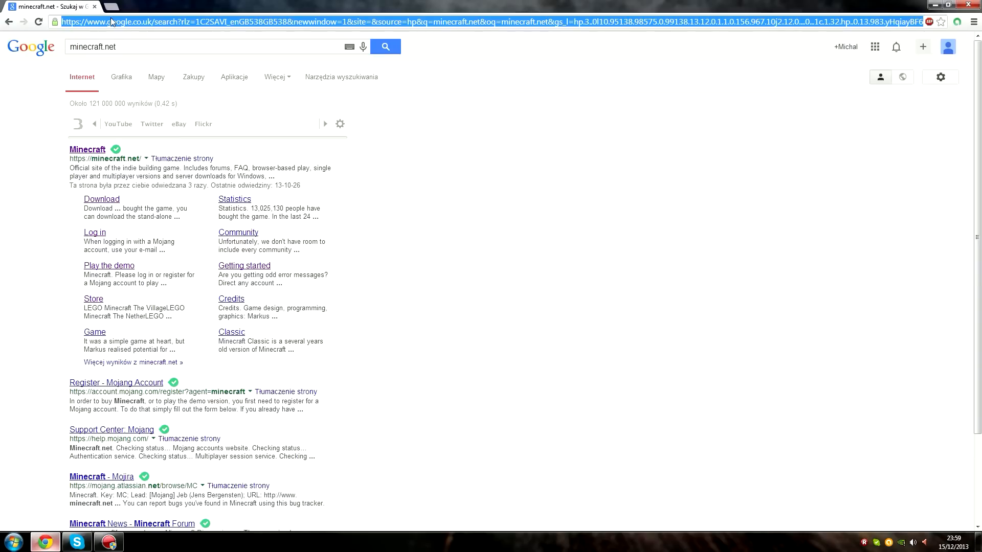
Step: Go to 192.168.0.1 and sign in to the Super Hub with the admin account
{"action": "type", "text": "192.168.0.1"}
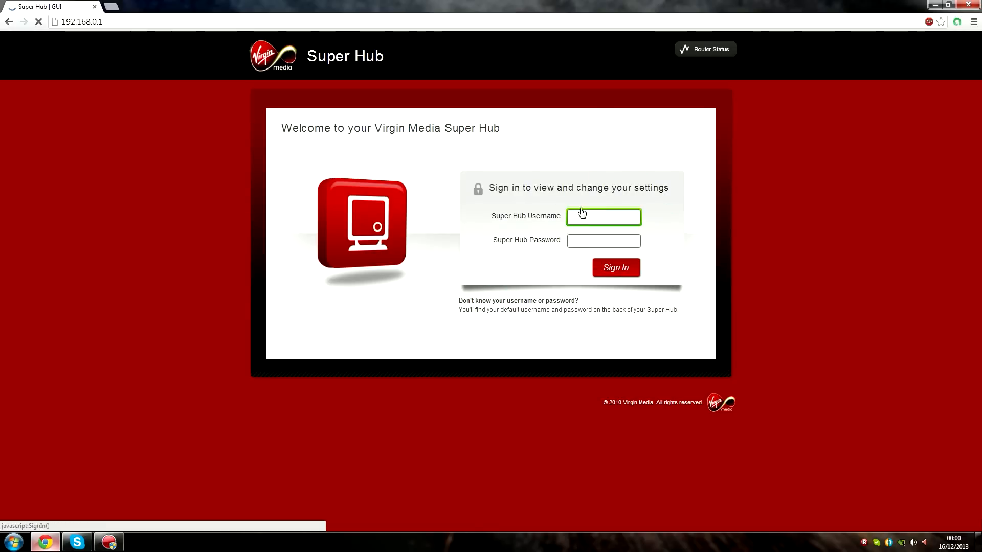
{"action": "type", "text": "admin"}
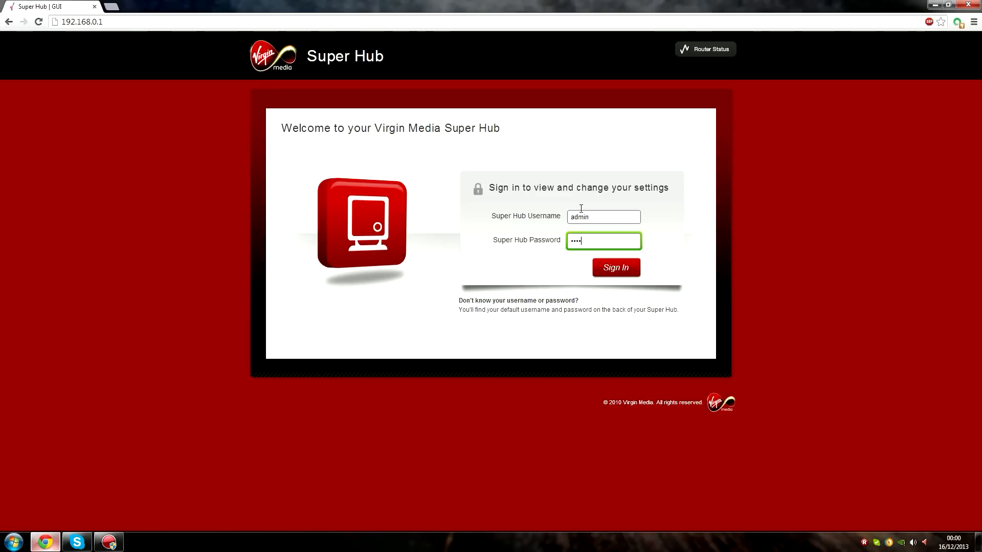
{"action": "left_click", "coordinate": [616, 268]}
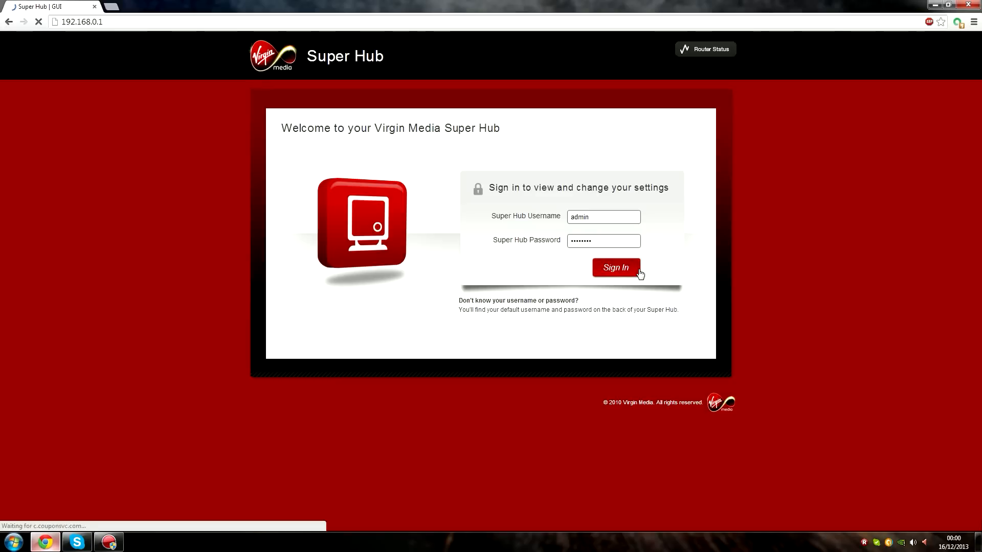
Step: Reach Advanced Settings > Security > Port Forwarding, listing the Tunngle and Minecraft rules
{"action": "left_click", "coordinate": [616, 268]}
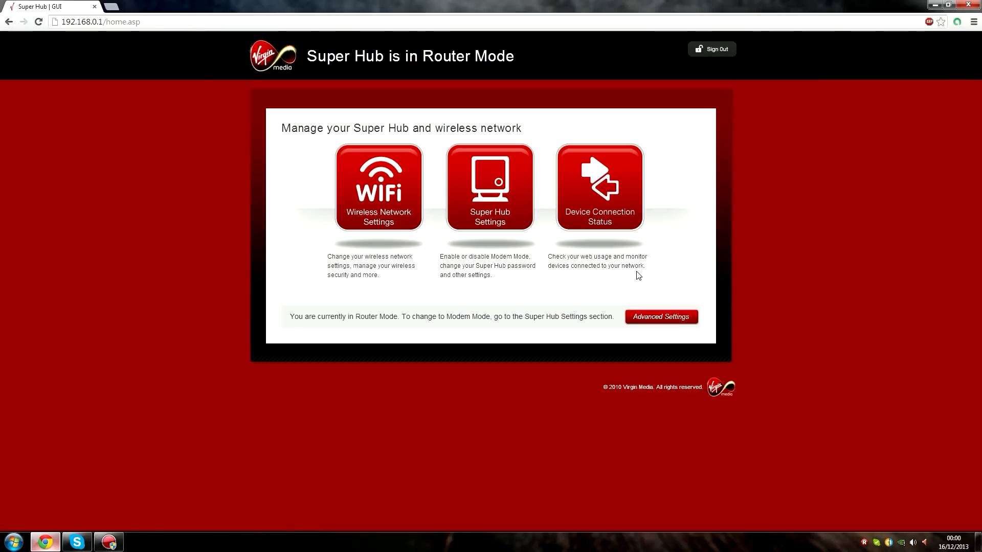
{"action": "mouse_move", "coordinate": [657, 323]}
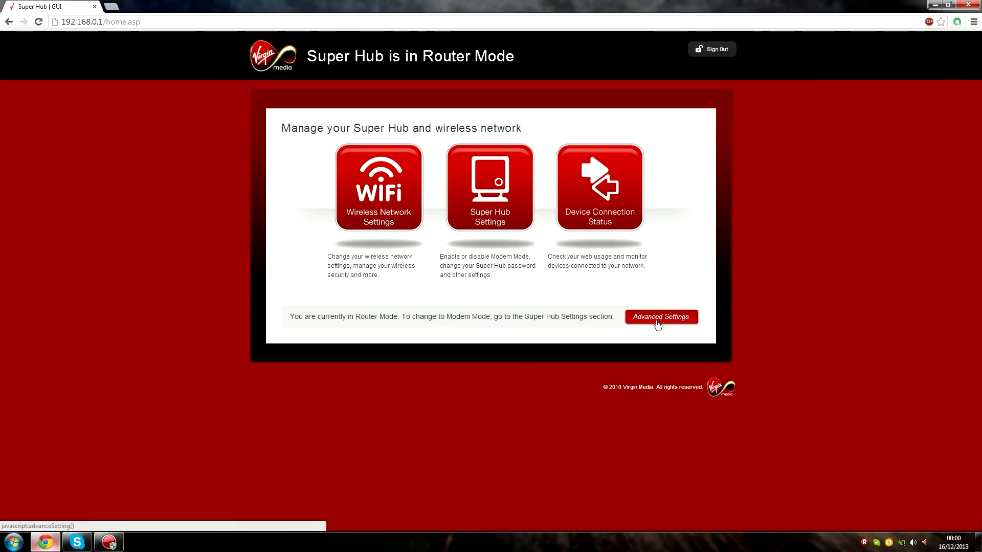
{"action": "left_click", "coordinate": [661, 317]}
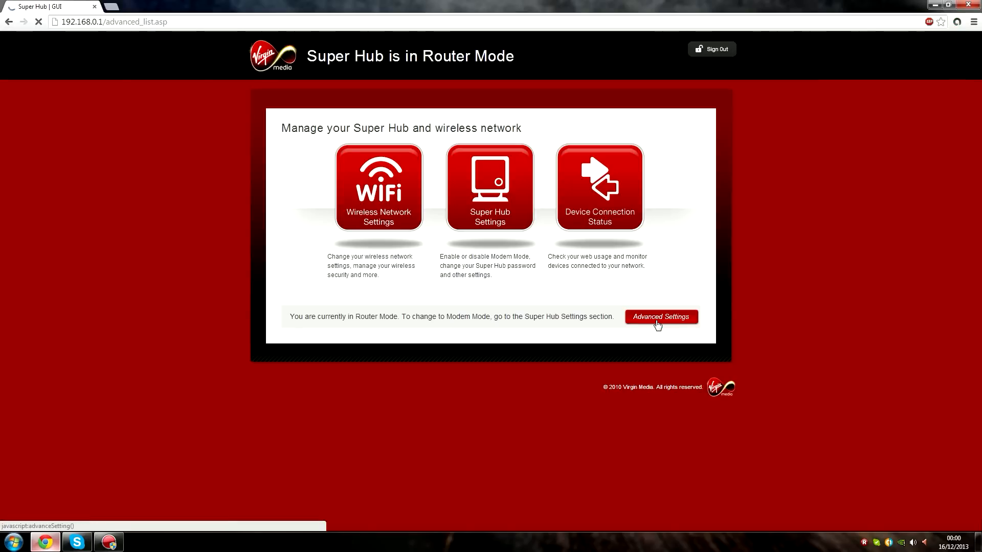
{"action": "left_click", "coordinate": [661, 317]}
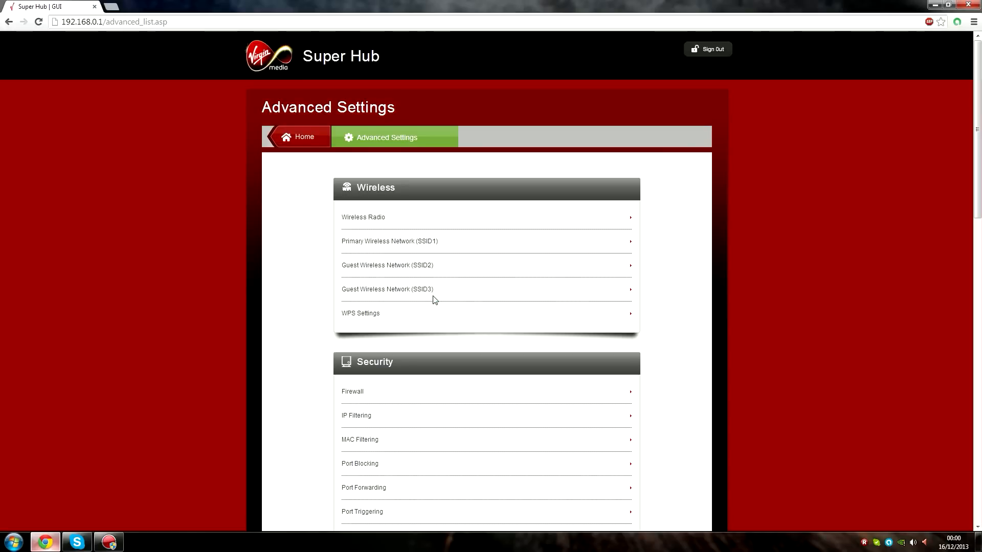
{"action": "scroll", "scroll_direction": "down", "scroll_amount": 3}
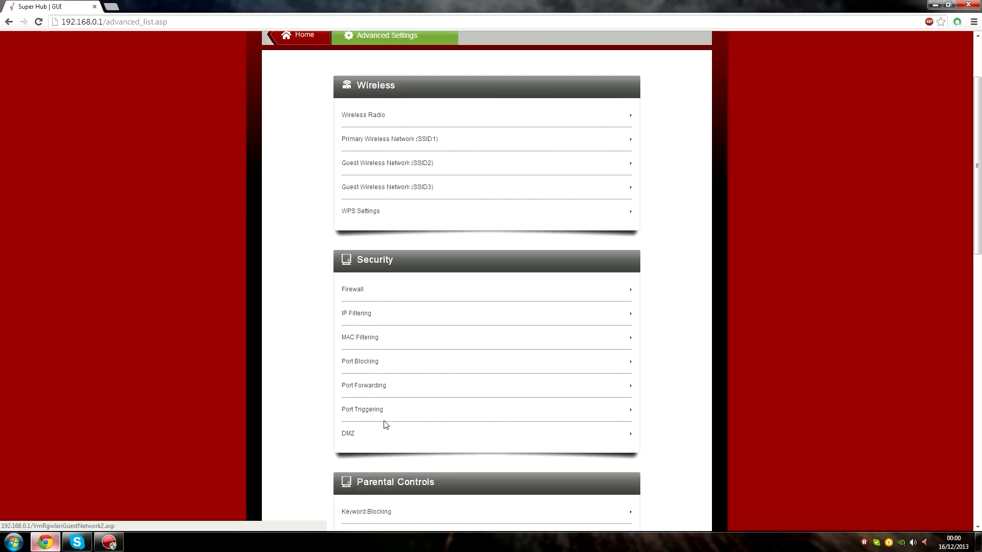
{"action": "scroll", "scroll_direction": "down", "scroll_amount": 3}
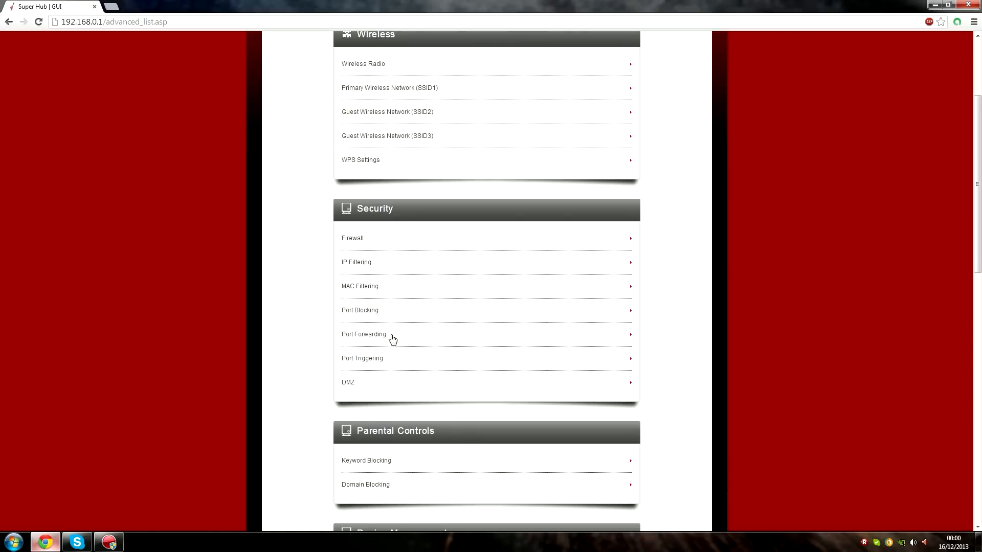
{"action": "left_click", "coordinate": [367, 334]}
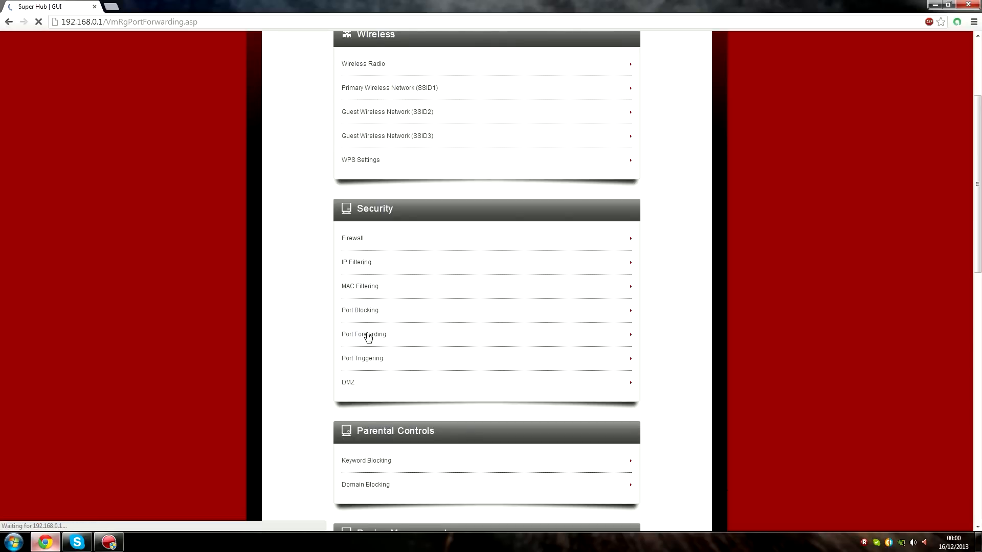
{"action": "left_click", "coordinate": [364, 335]}
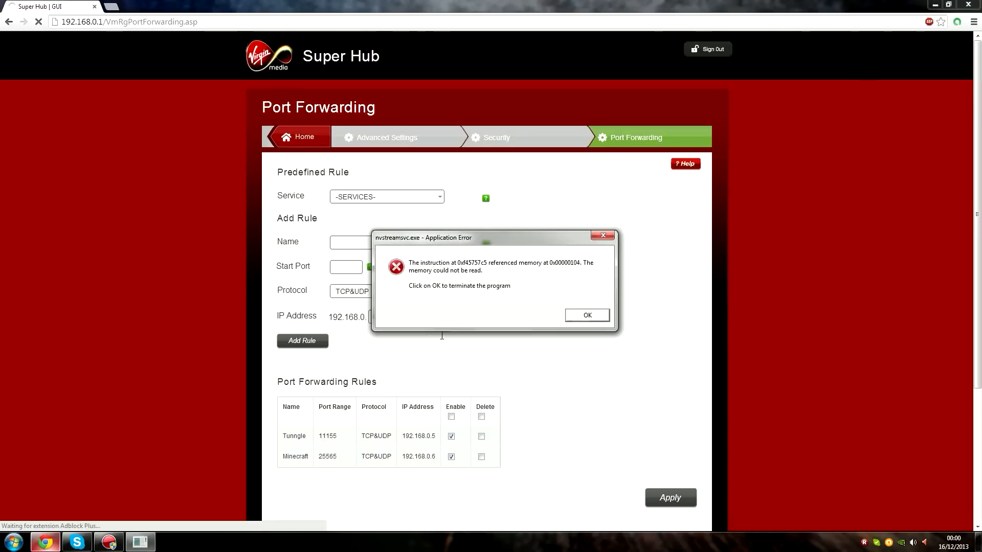
Step: Start a new port forwarding rule named Minecraft port
{"action": "left_click", "coordinate": [587, 315]}
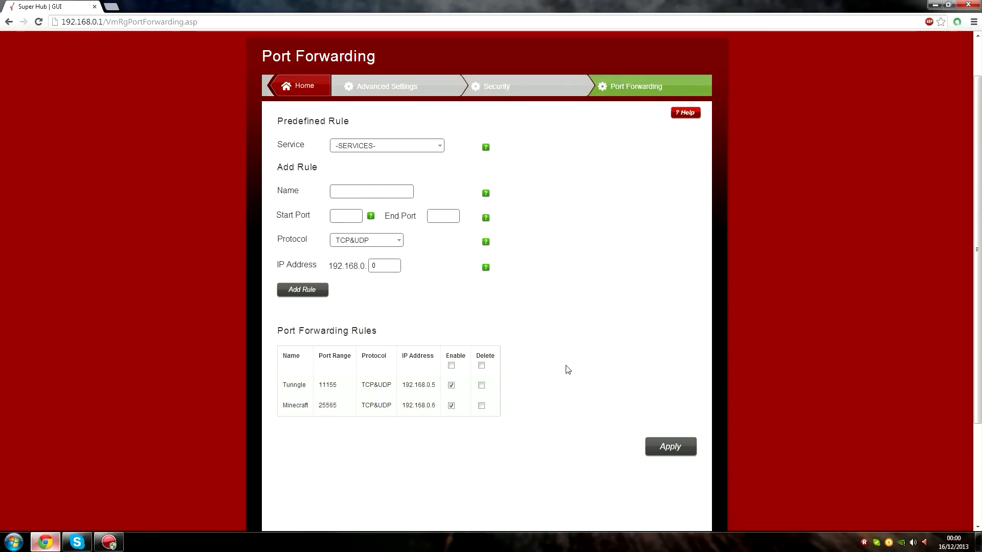
{"action": "scroll", "scroll_direction": "down", "scroll_amount": 3}
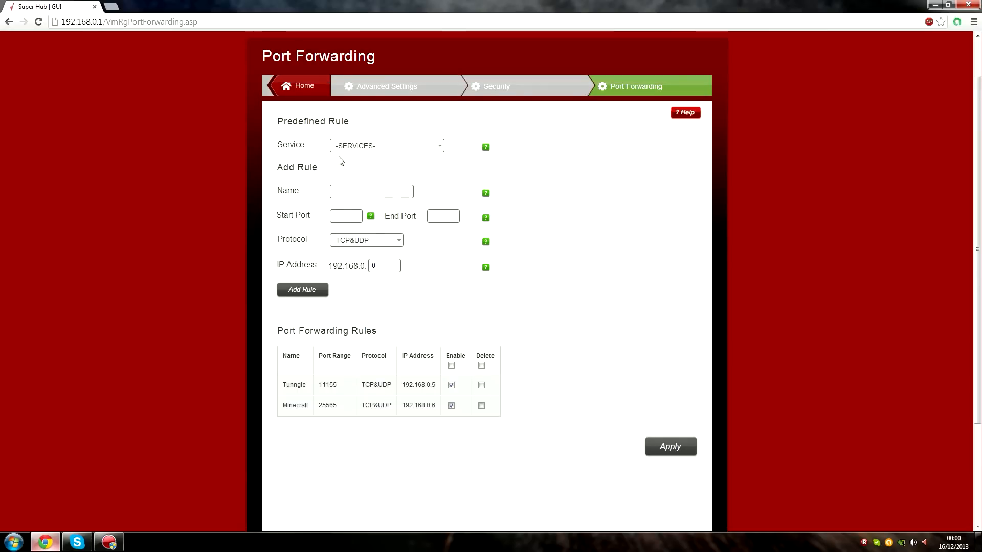
{"action": "left_click", "coordinate": [372, 192]}
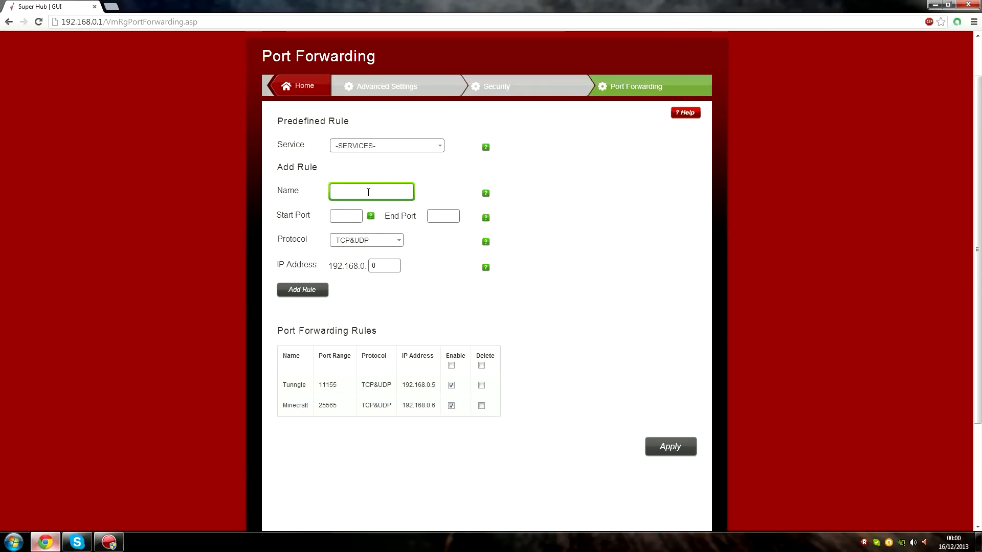
{"action": "type", "text": "Minecraft port"}
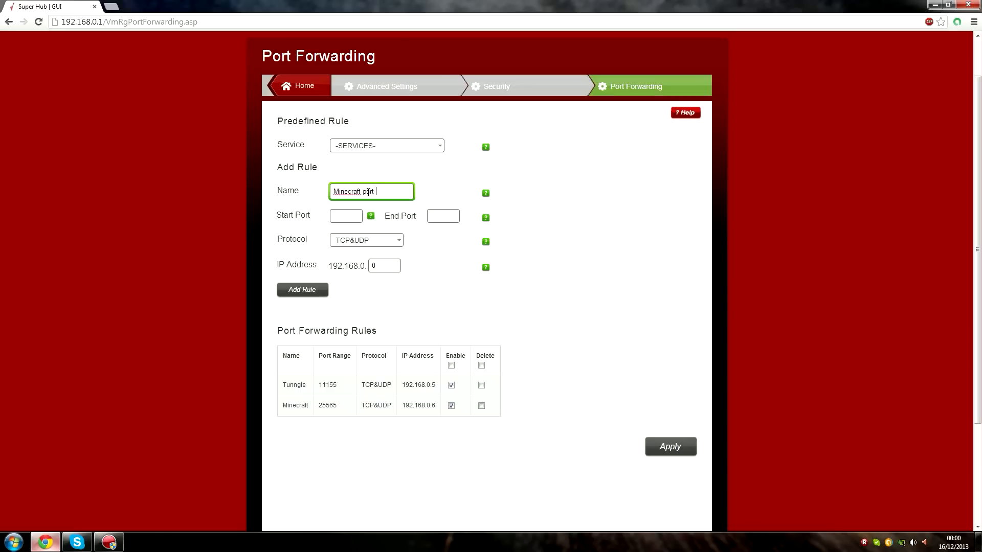
Step: Set the rule's start and end ports both to 25565
{"action": "left_click", "coordinate": [346, 216]}
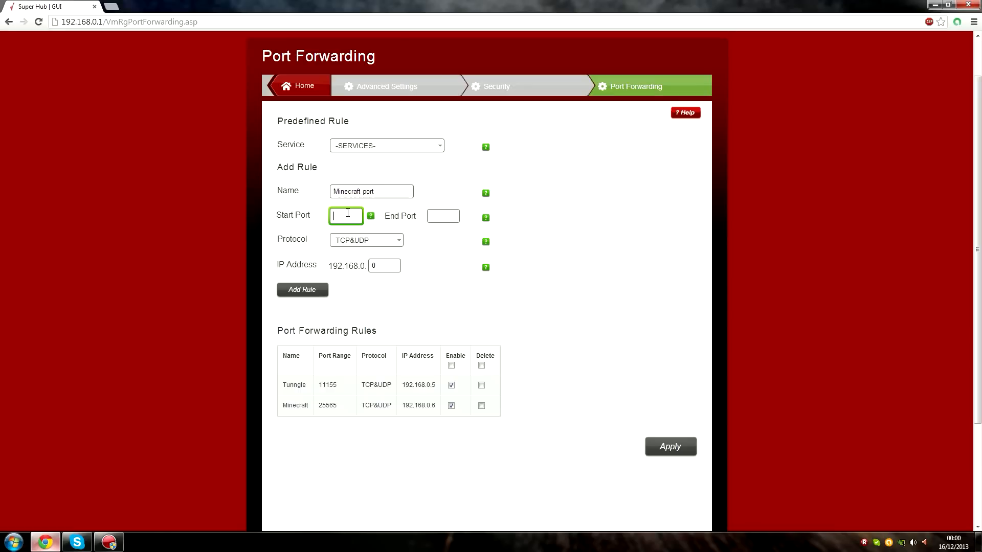
{"action": "type", "text": "25565"}
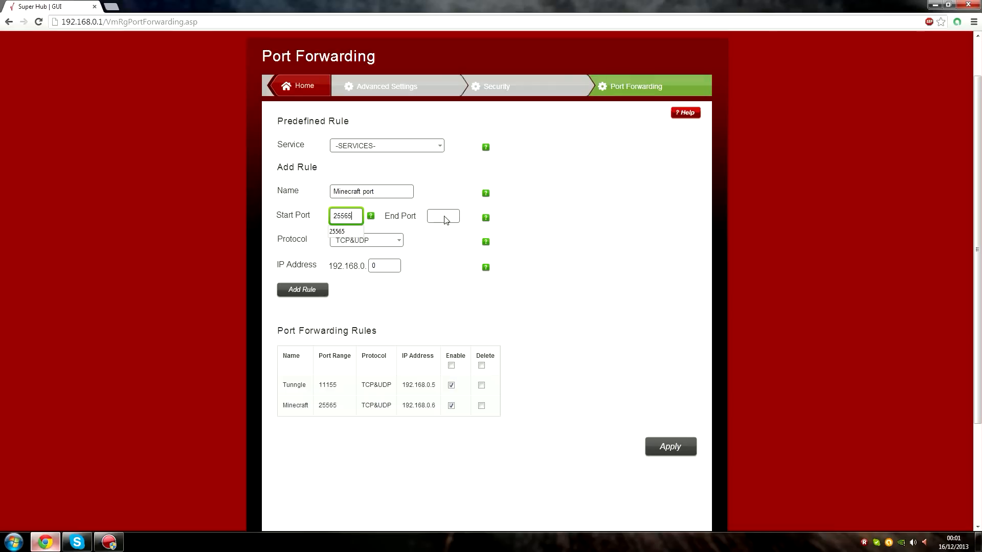
{"action": "left_click", "coordinate": [443, 215]}
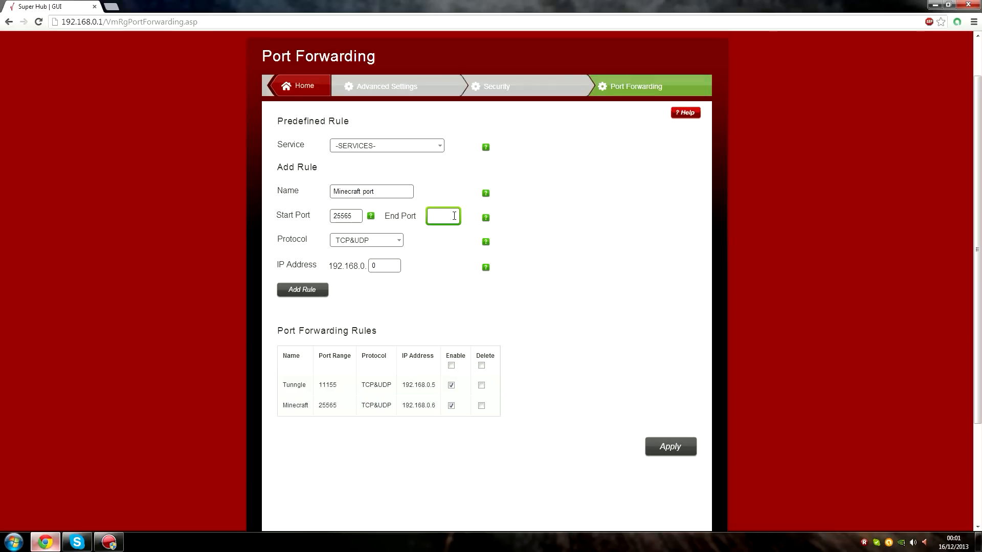
{"action": "type", "text": "25565"}
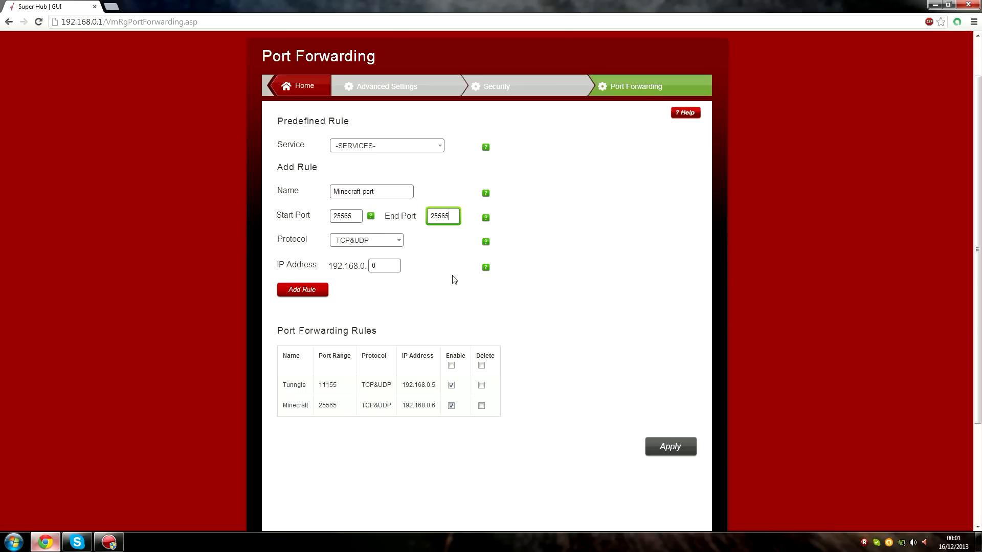
{"action": "left_click", "coordinate": [16, 541]}
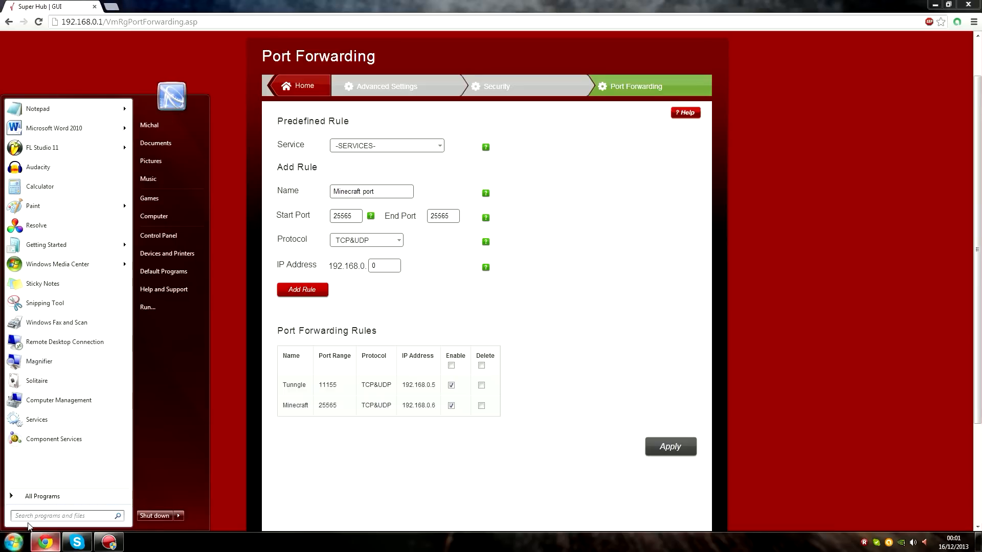
Step: Launch cmd and run ipconfig to find the IPv4 address 192.168.0.6
{"action": "type", "text": "cmd"}
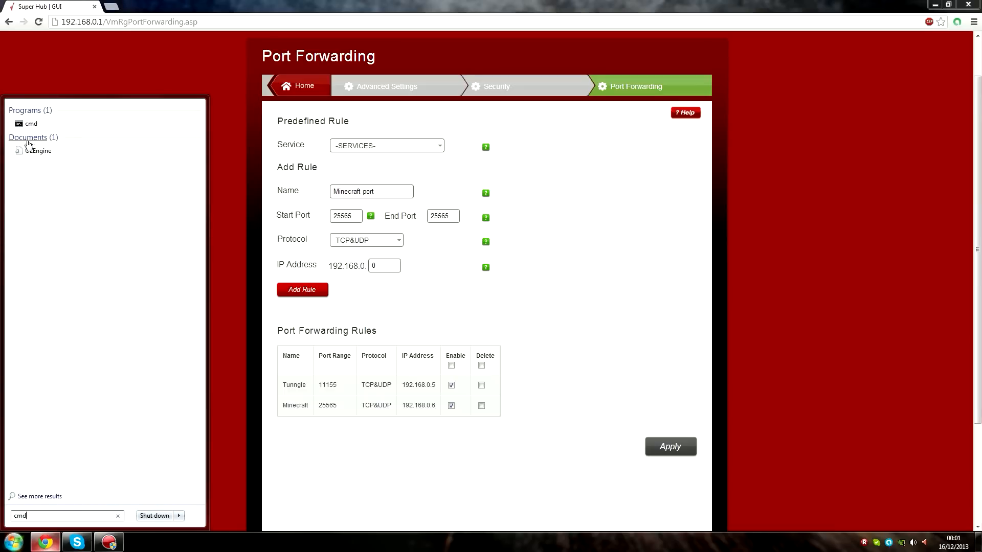
{"action": "left_click", "coordinate": [31, 123]}
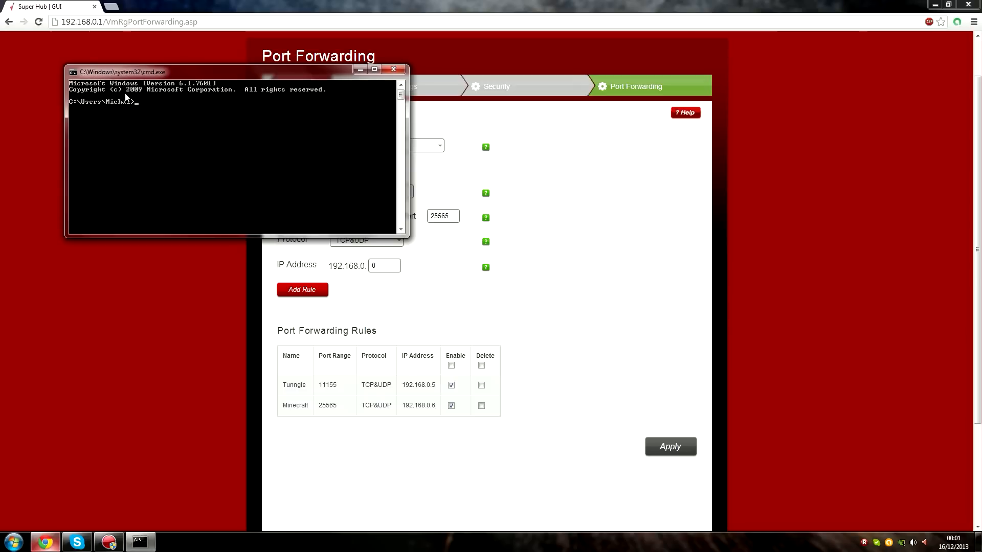
{"action": "mouse_move", "coordinate": [126, 169]}
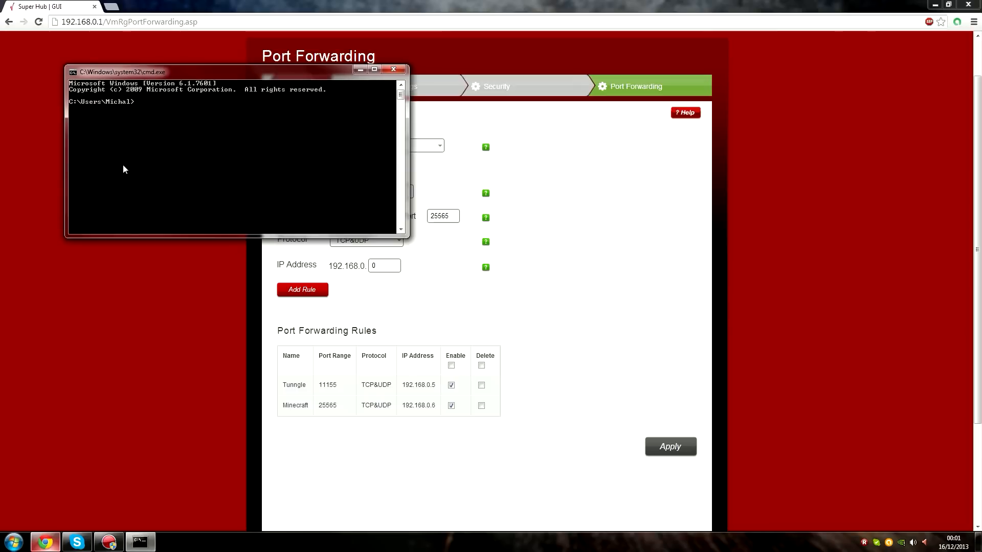
{"action": "type", "text": "ipvonfi"}
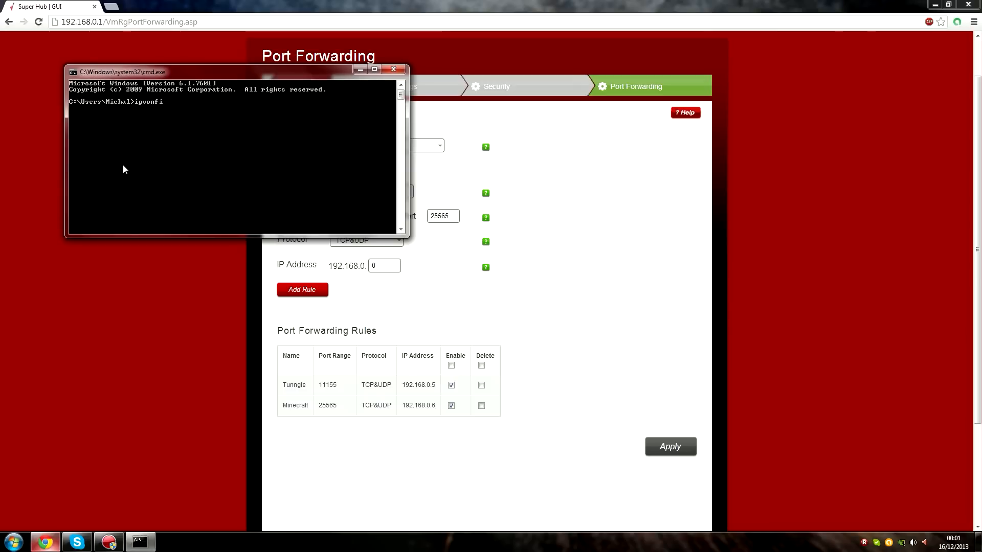
{"action": "key", "text": "Enter"}
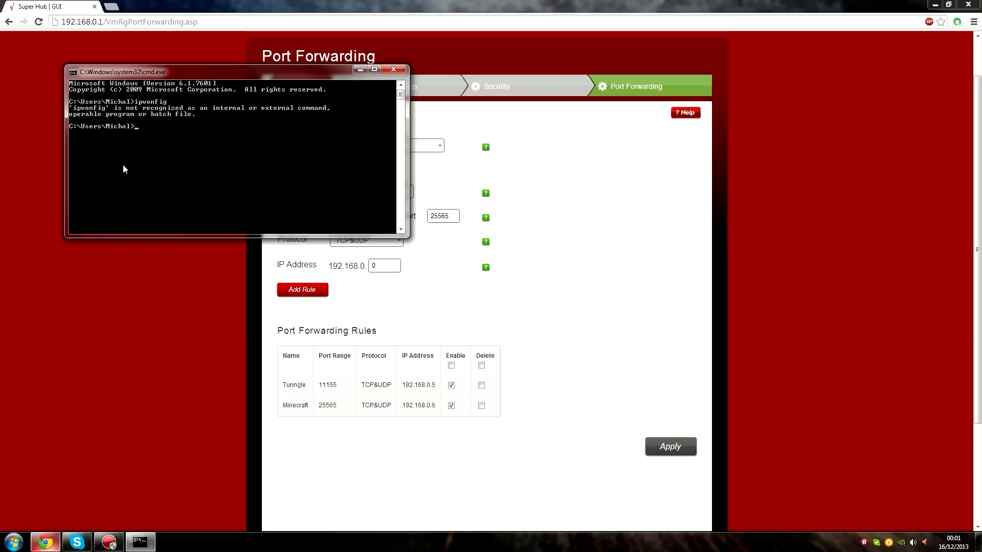
{"action": "type", "text": "ipco"}
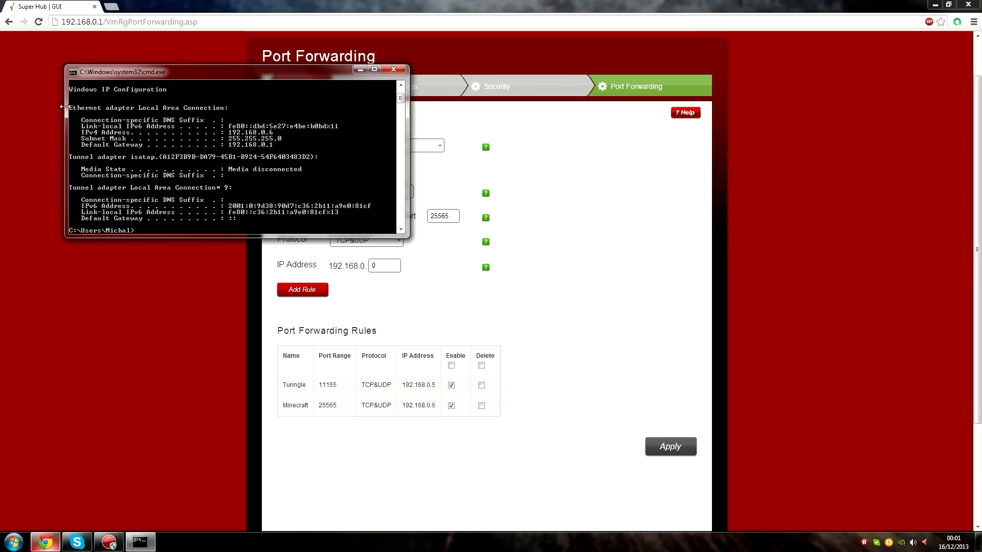
{"action": "mouse_move", "coordinate": [279, 139]}
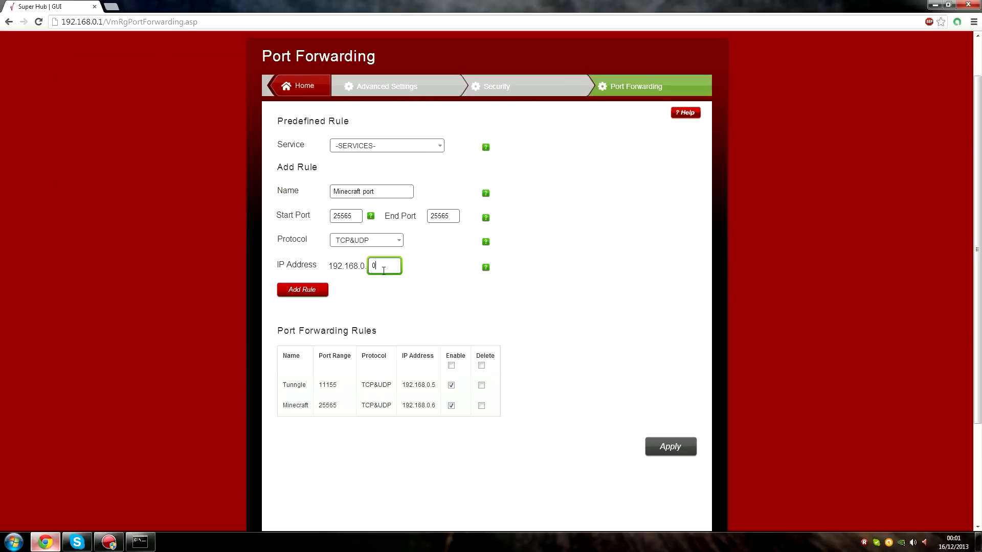
Step: Point the rule at 192.168.0.6 and add it, dismissing the Duplicate Rule warning
{"action": "type", "text": "6"}
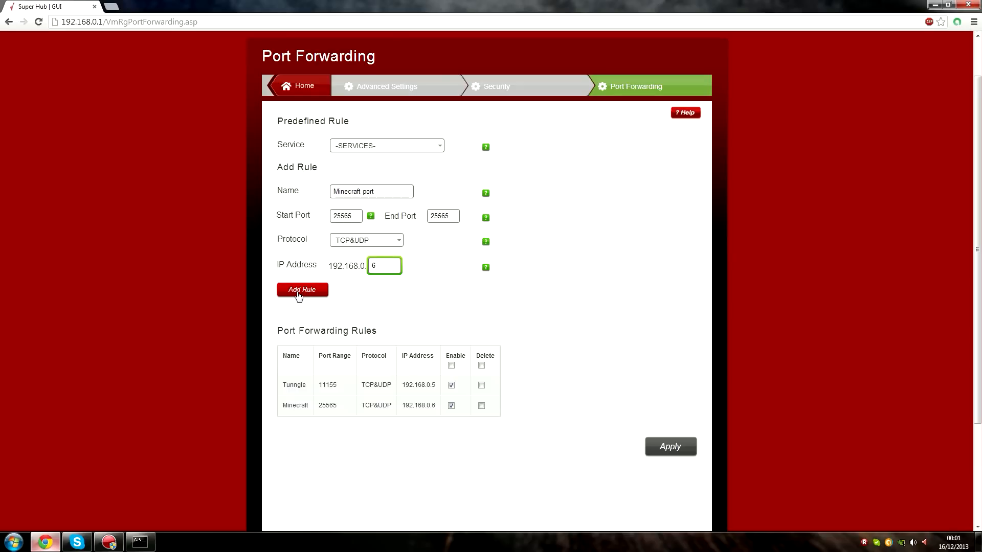
{"action": "left_click", "coordinate": [302, 289]}
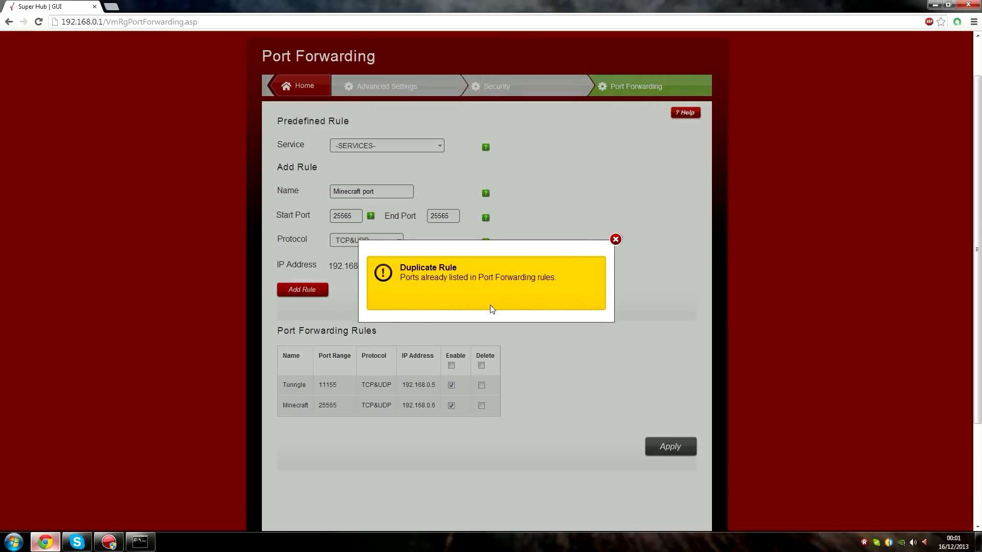
{"action": "left_click", "coordinate": [615, 239]}
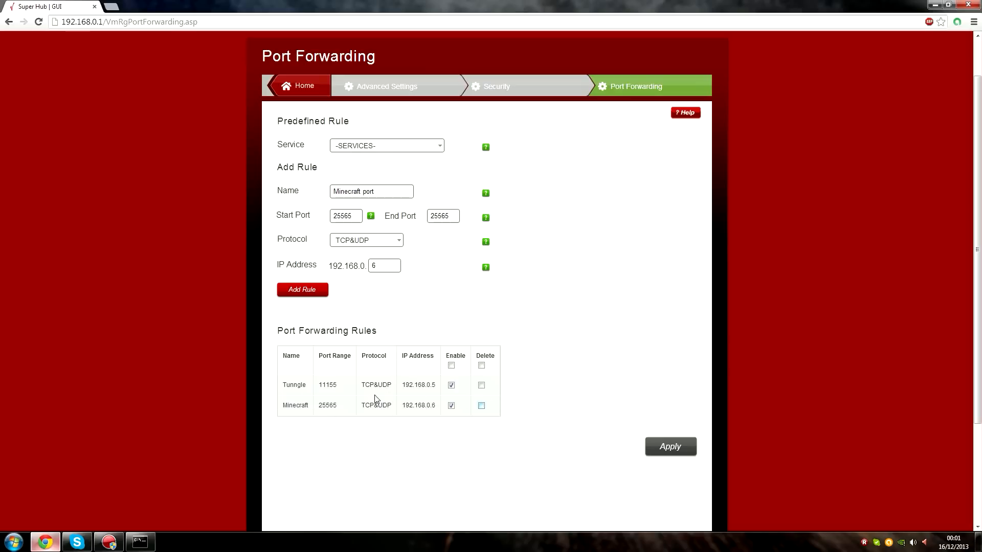
{"action": "mouse_move", "coordinate": [698, 384]}
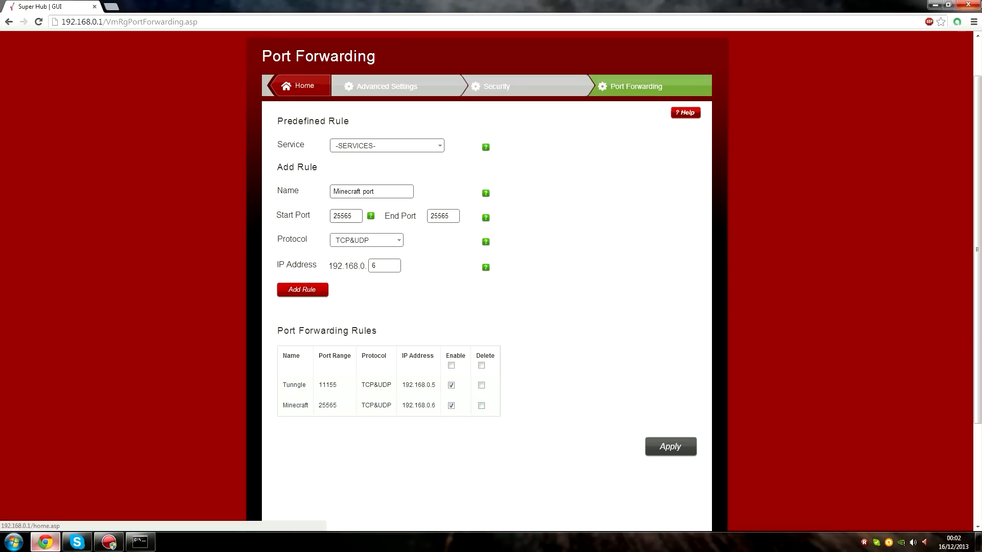
Step: Return to the desktop and select server.properties in the Minecraft Server folder
{"action": "left_click", "coordinate": [139, 542]}
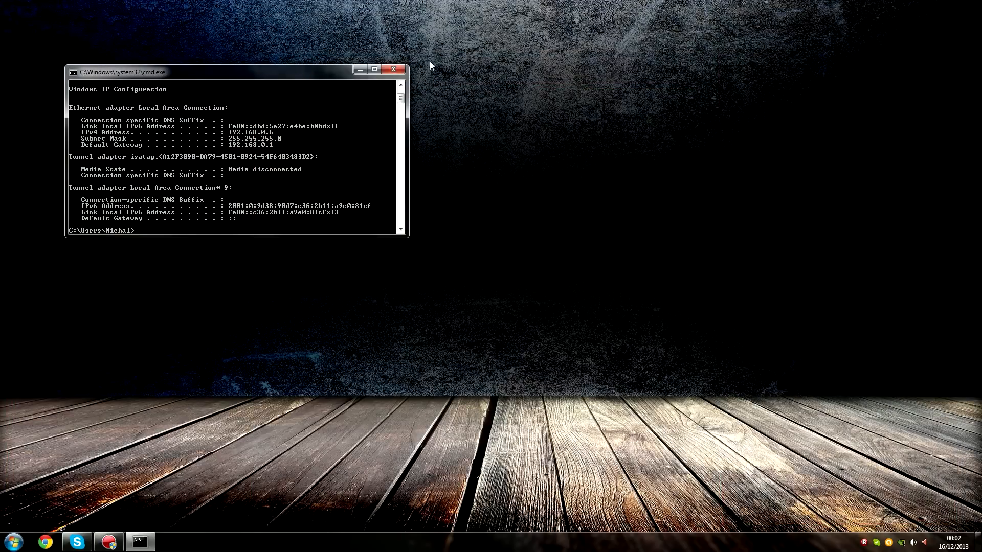
{"action": "left_click", "coordinate": [393, 70]}
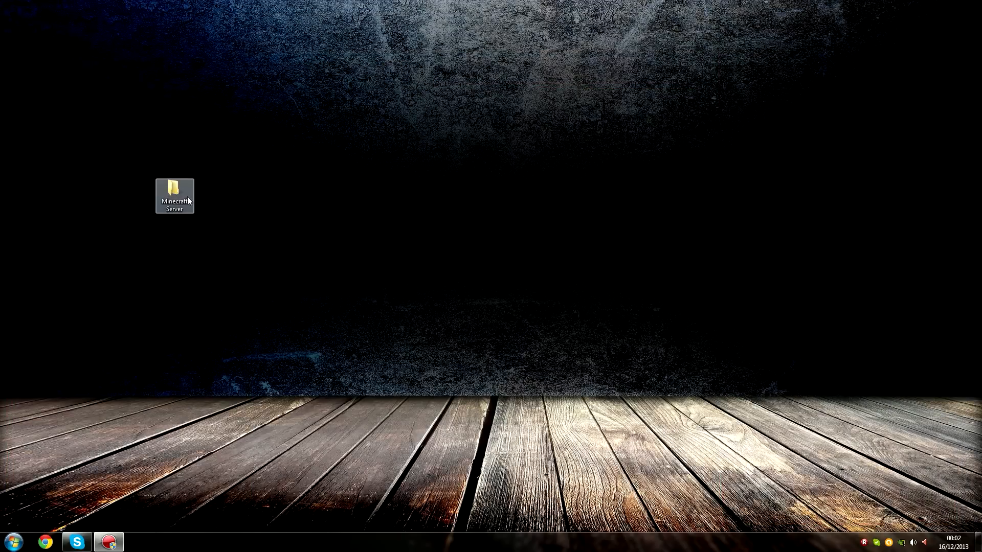
{"action": "double_click", "coordinate": [174, 190]}
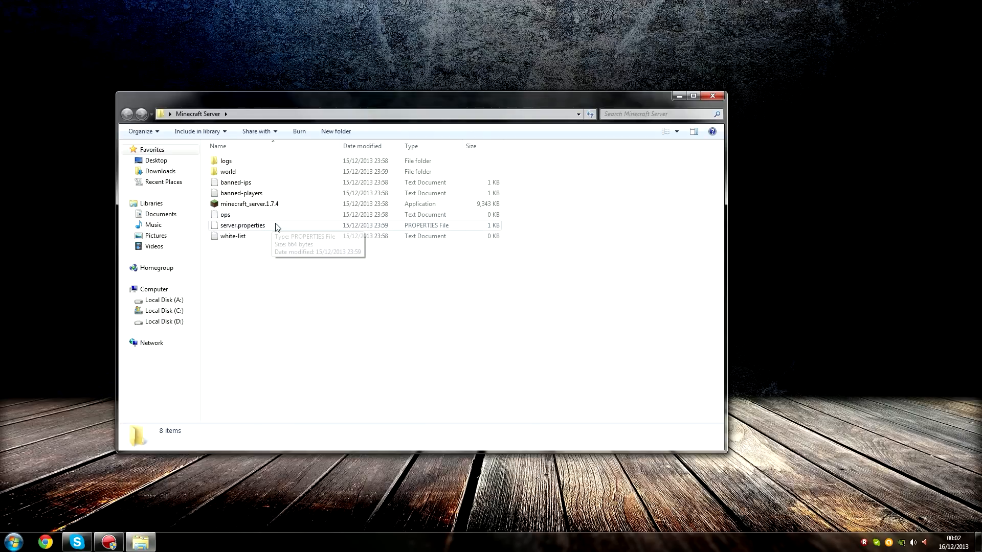
{"action": "left_click", "coordinate": [241, 225]}
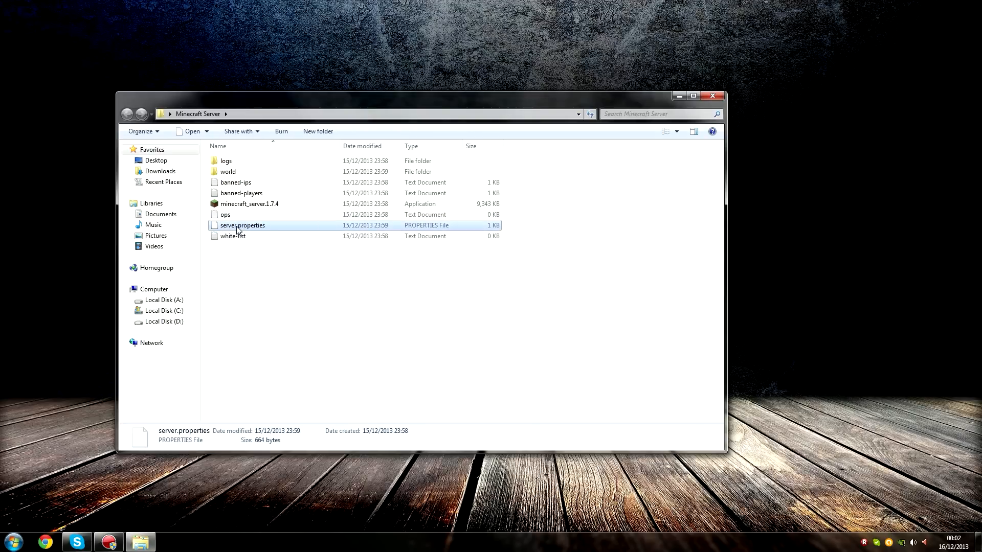
{"action": "right_click", "coordinate": [241, 225]}
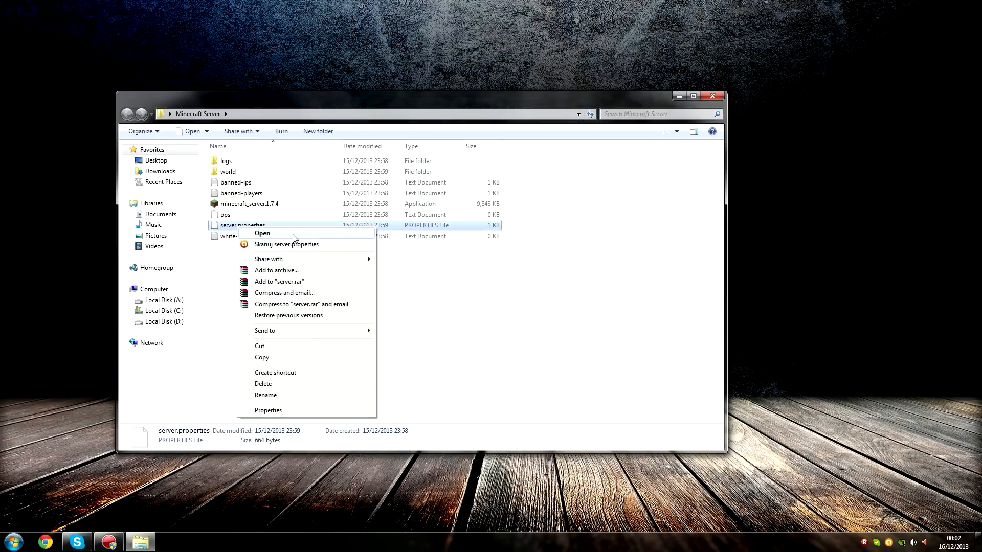
Step: Open server.properties with Notepad without making it the default program
{"action": "left_click", "coordinate": [262, 233]}
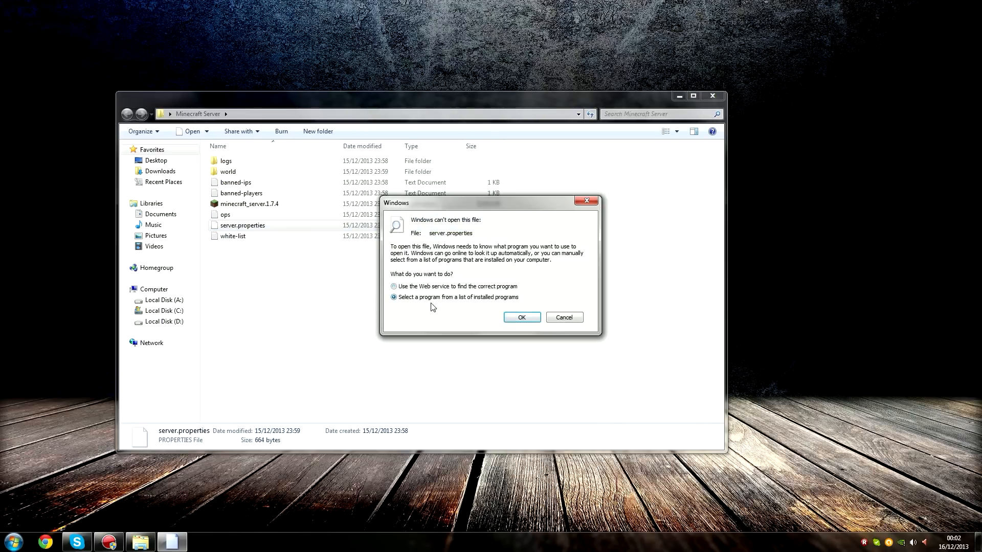
{"action": "left_click", "coordinate": [522, 317]}
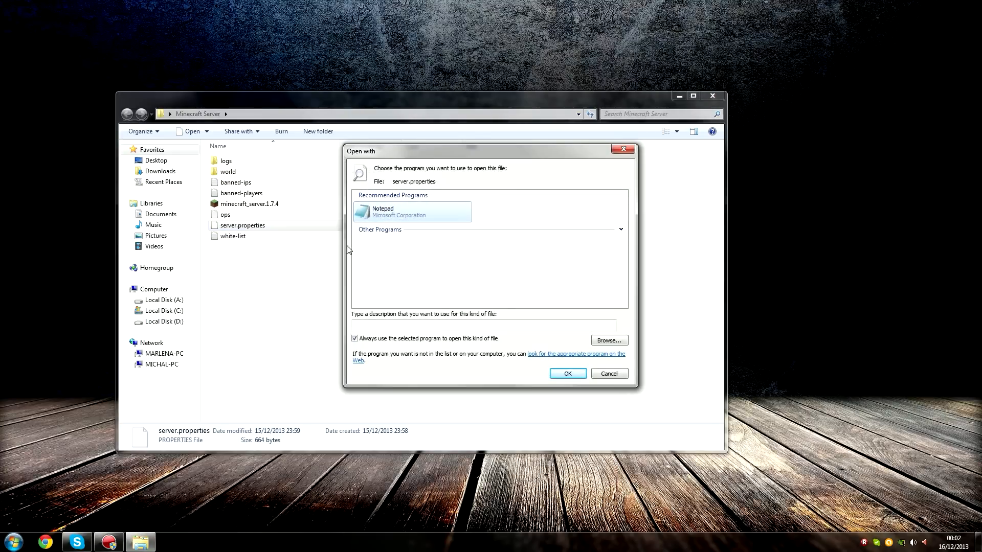
{"action": "left_click", "coordinate": [354, 339]}
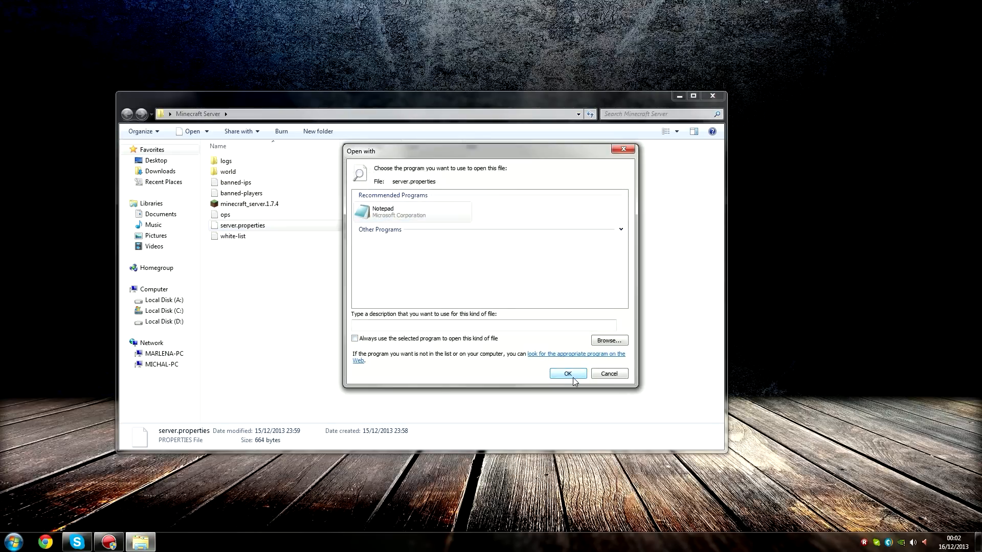
{"action": "left_click", "coordinate": [567, 373]}
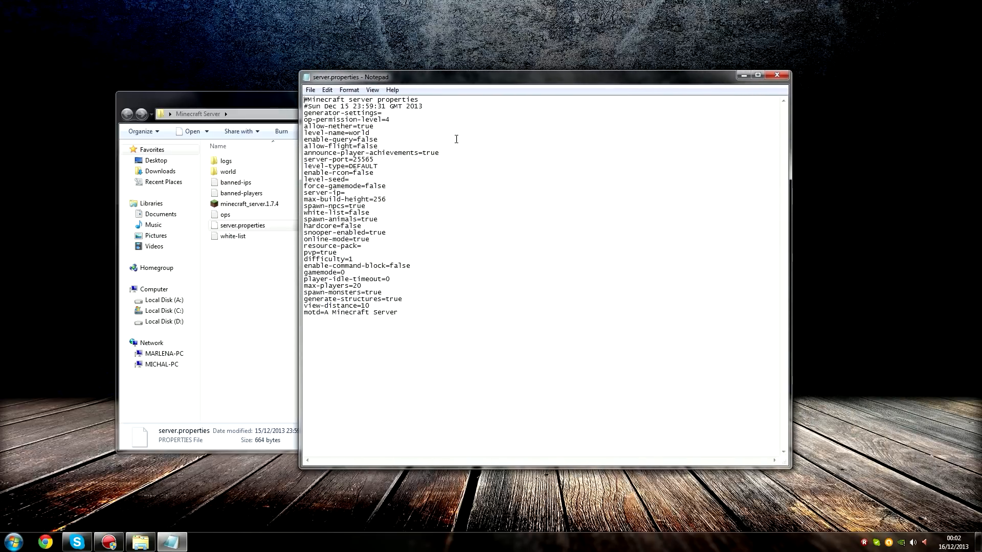
{"action": "mouse_move", "coordinate": [442, 96]}
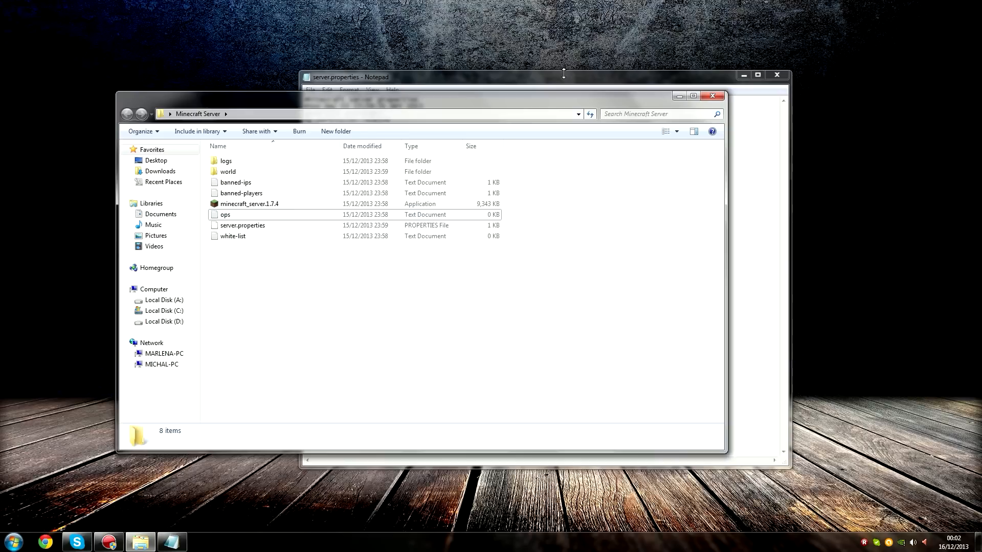
Step: Bring the Notepad window with server-port=25565 to the front
{"action": "left_click", "coordinate": [350, 77]}
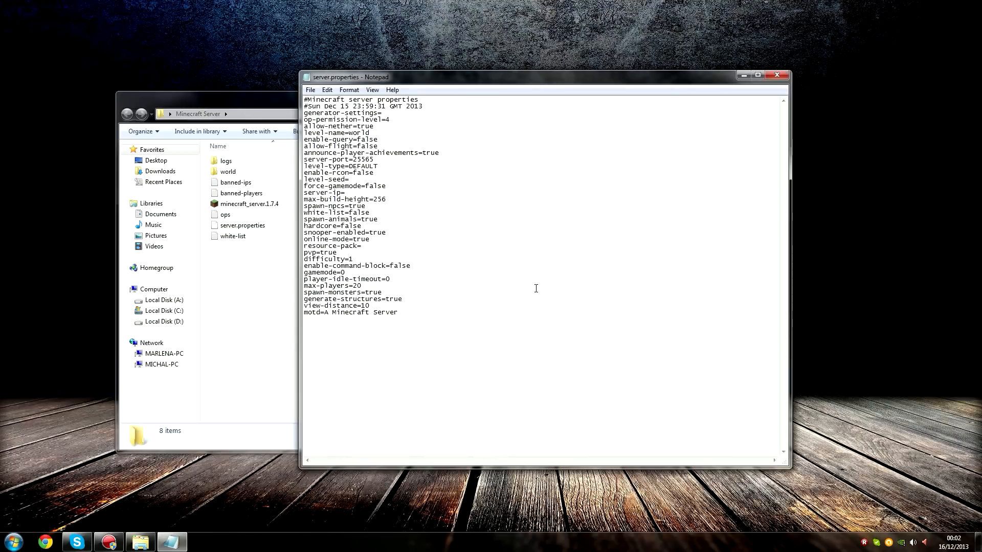
Step: Launch minecraft_server.1.7.4 and confirm Run so the server window with stats and log panels appears
{"action": "double_click", "coordinate": [248, 204]}
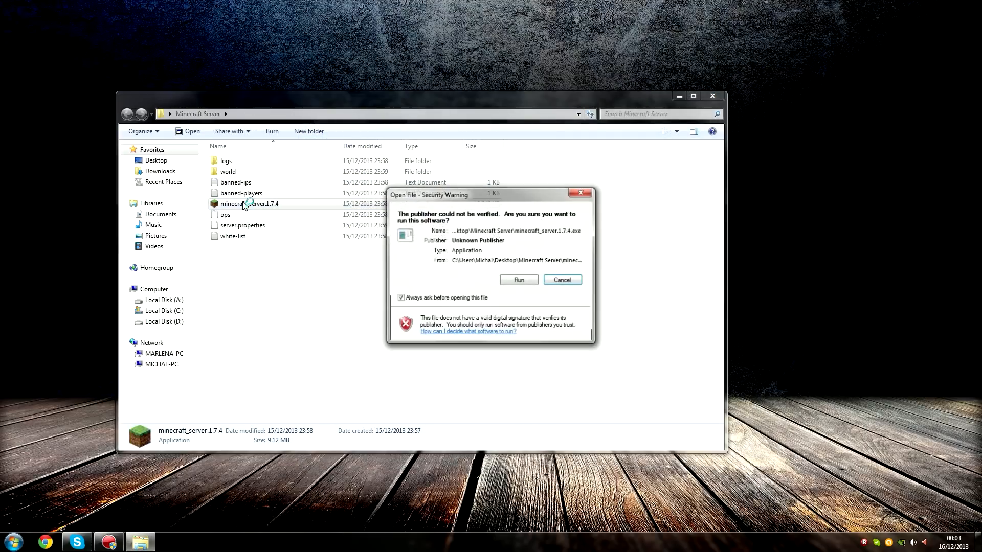
{"action": "left_click", "coordinate": [519, 279]}
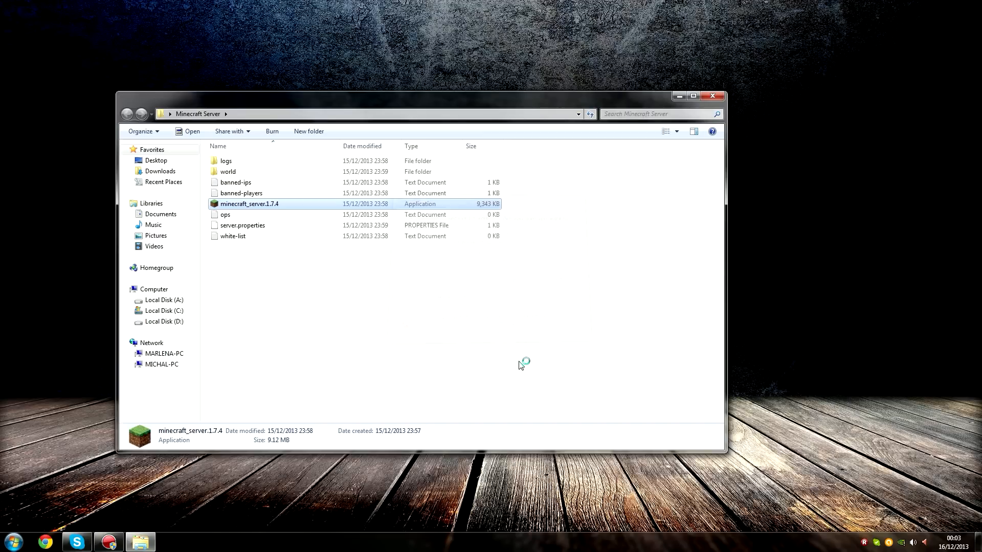
{"action": "double_click", "coordinate": [249, 203]}
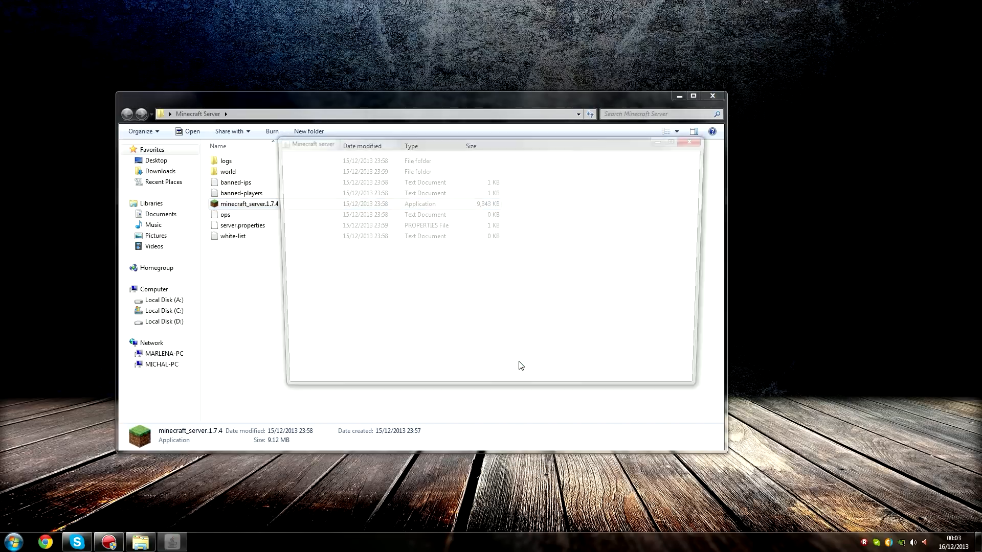
{"action": "double_click", "coordinate": [245, 204]}
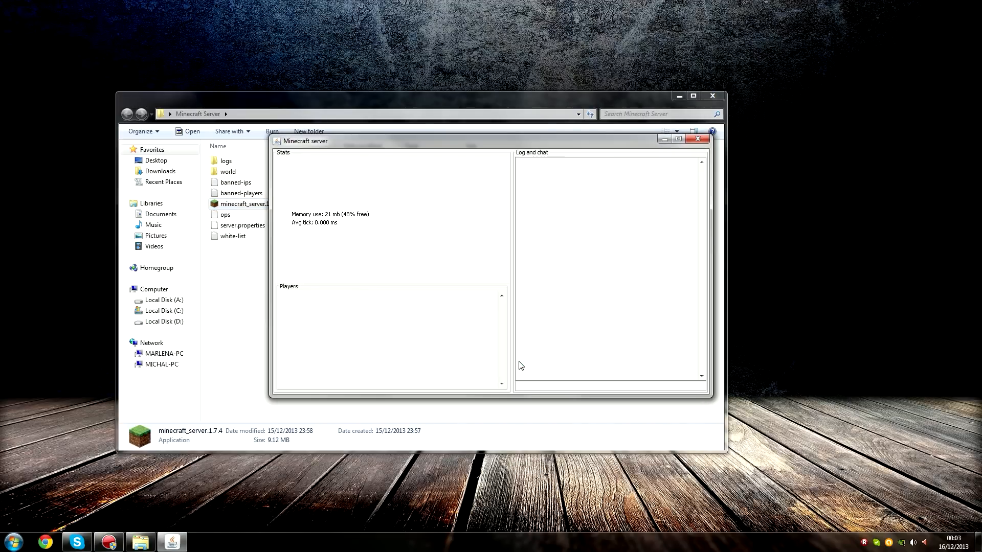